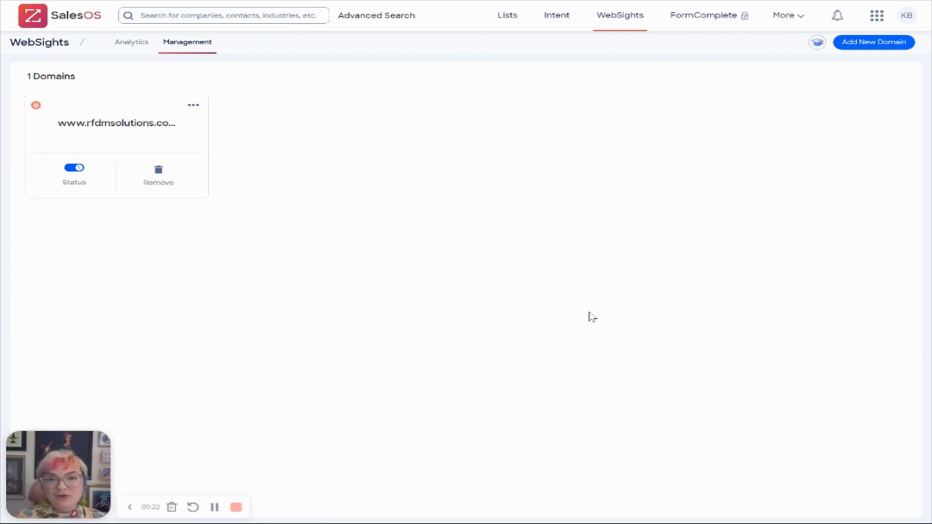
{"action": "mouse_move", "coordinate": [590, 306]}
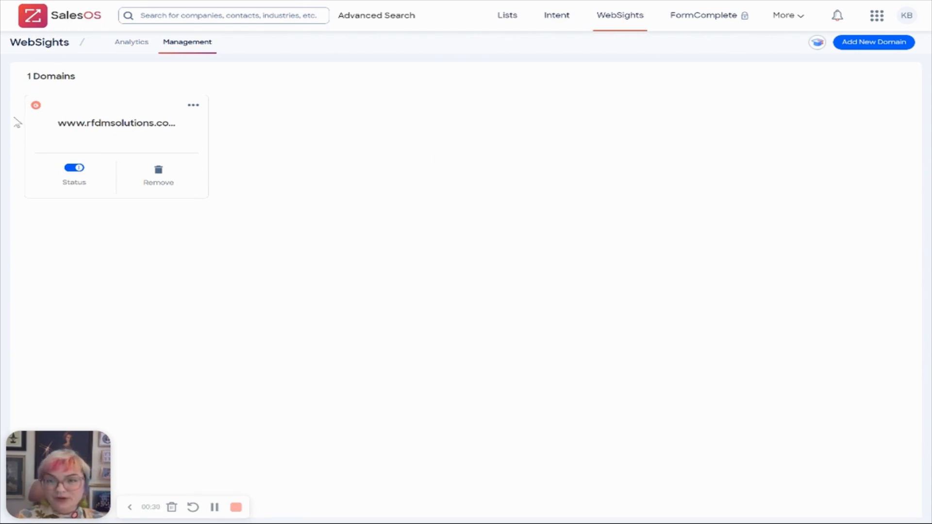
{"action": "mouse_move", "coordinate": [175, 226]}
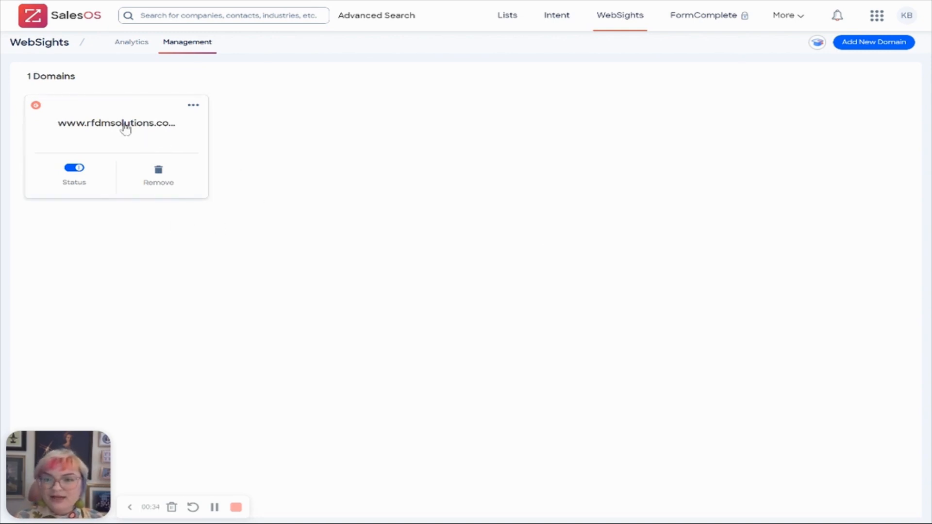
{"action": "left_click", "coordinate": [874, 42]}
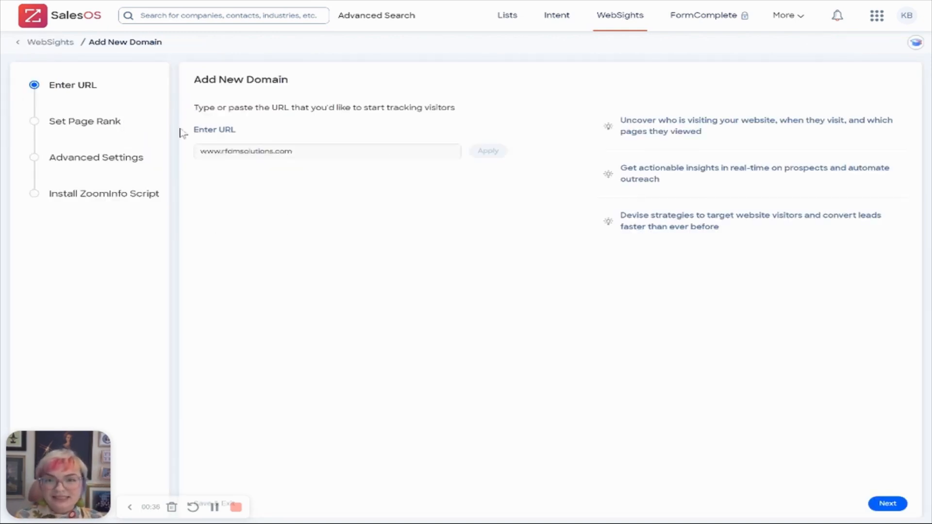
{"action": "left_click", "coordinate": [886, 504]}
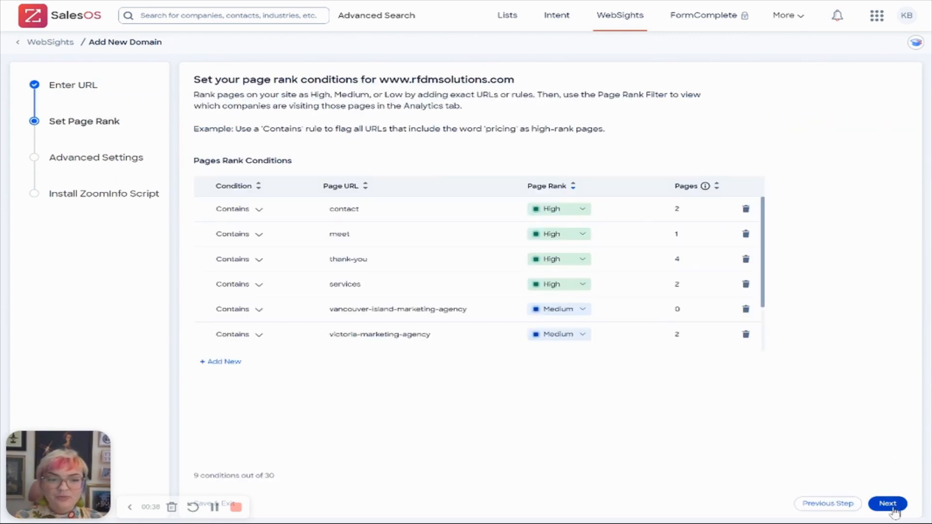
Advance to Advanced Settings showing Google Analytics export with Company Name mapped to Dimension 3 at Event scope
{"action": "left_click", "coordinate": [886, 504]}
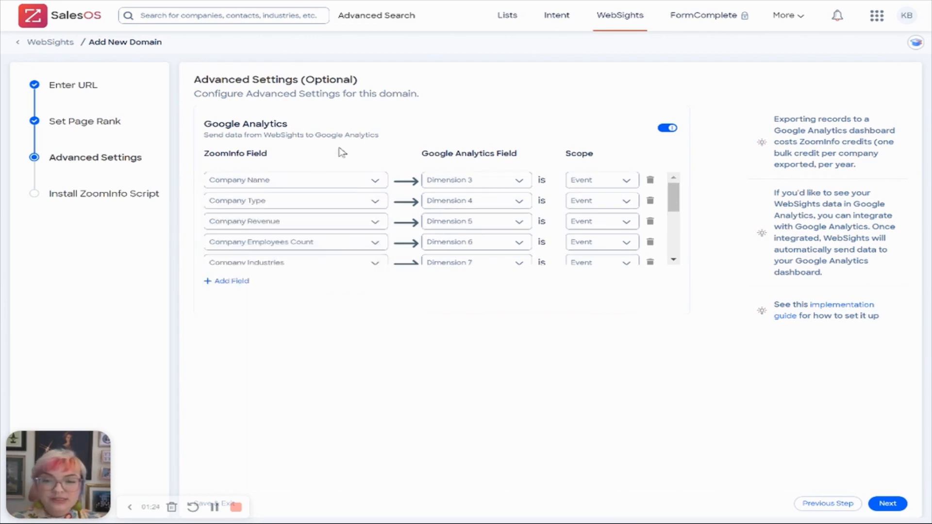
{"action": "mouse_move", "coordinate": [273, 200]}
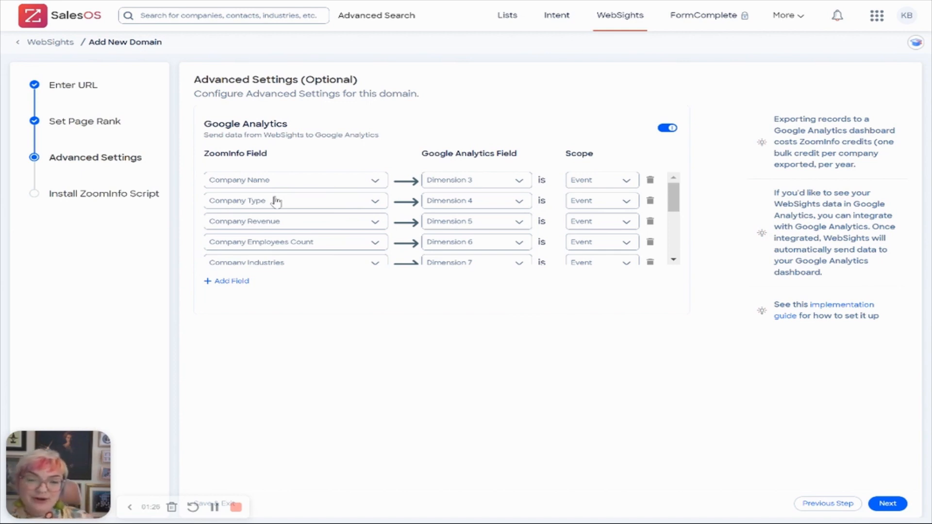
{"action": "mouse_move", "coordinate": [521, 250]}
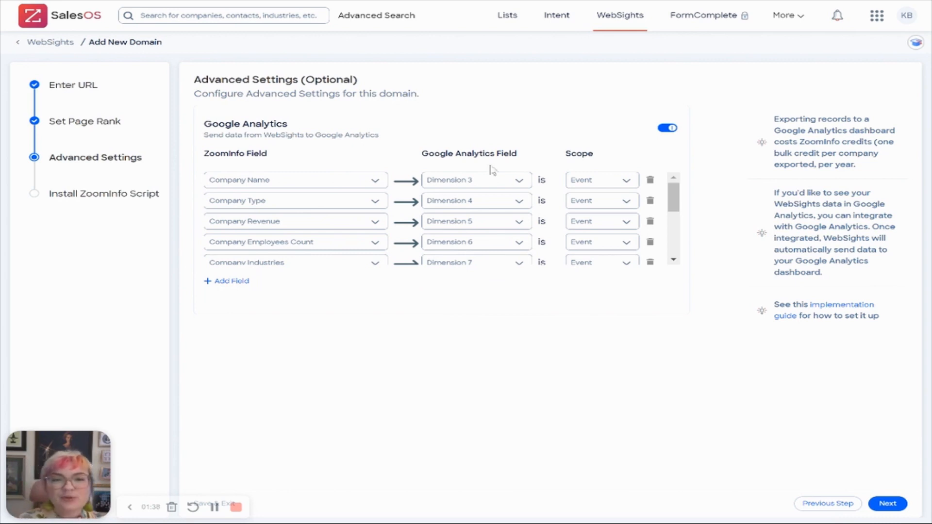
{"action": "mouse_move", "coordinate": [547, 173]}
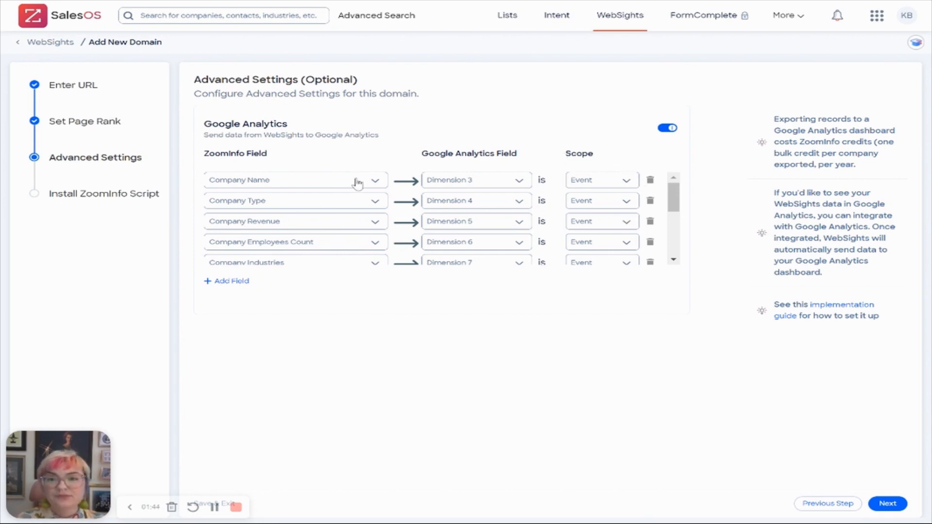
{"action": "mouse_move", "coordinate": [347, 192]}
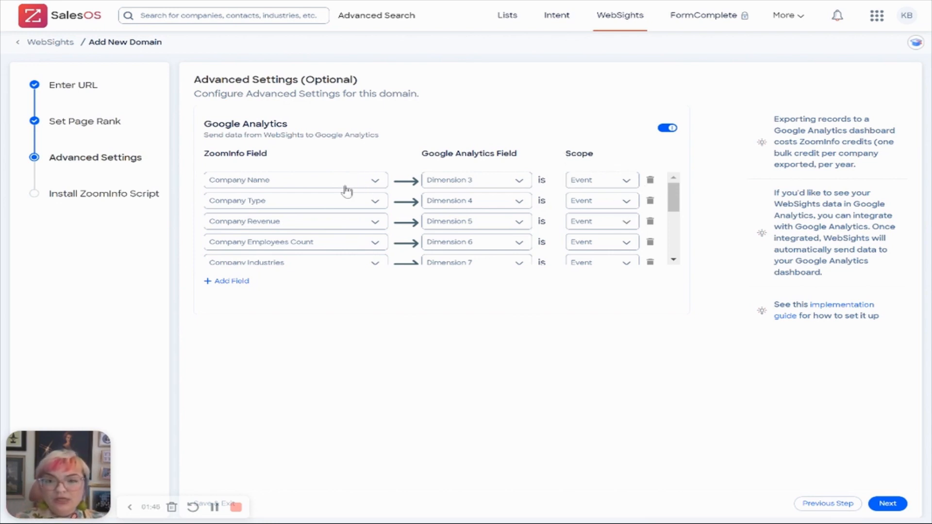
{"action": "mouse_move", "coordinate": [283, 224]}
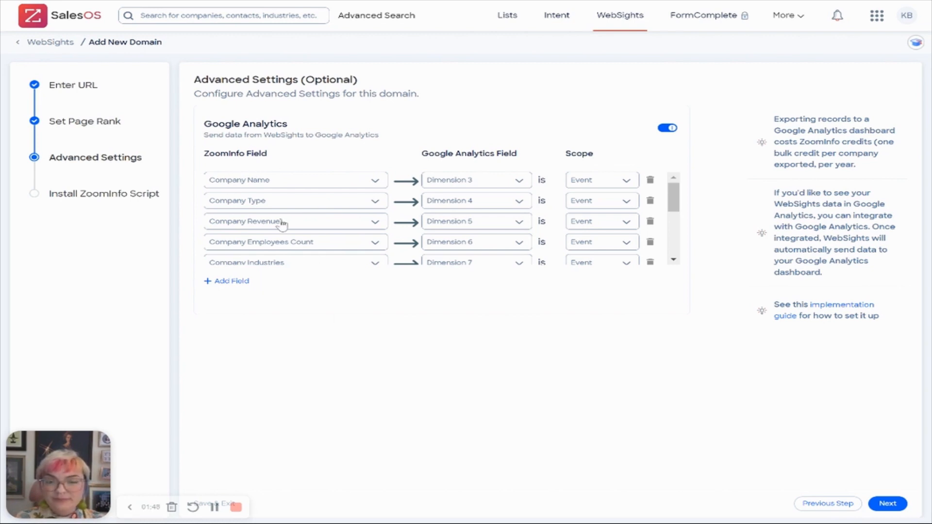
{"action": "mouse_move", "coordinate": [317, 201]}
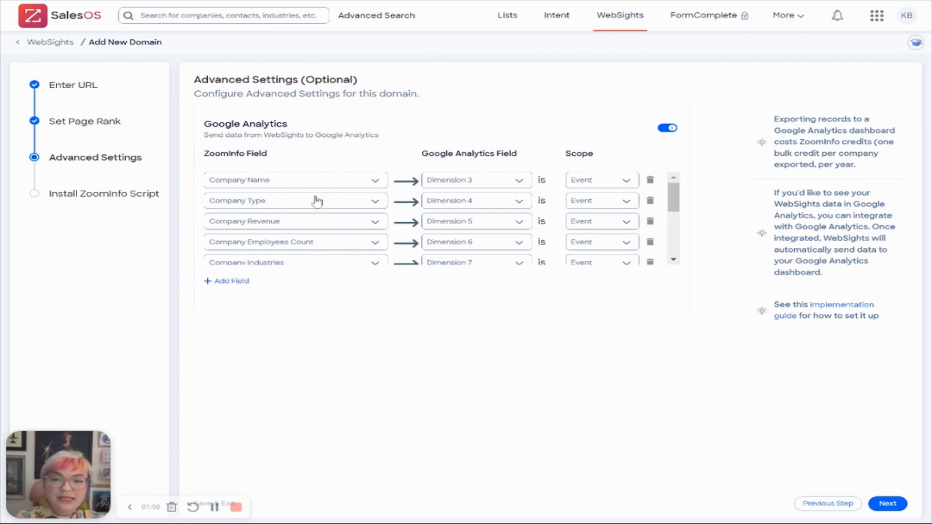
{"action": "scroll", "scroll_direction": "down", "scroll_amount": 3}
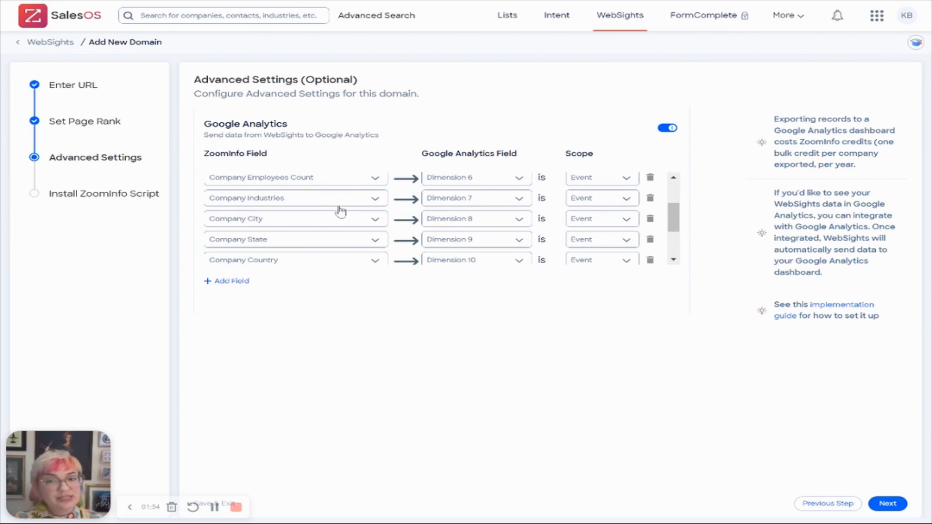
{"action": "scroll", "scroll_direction": "down", "scroll_amount": 3}
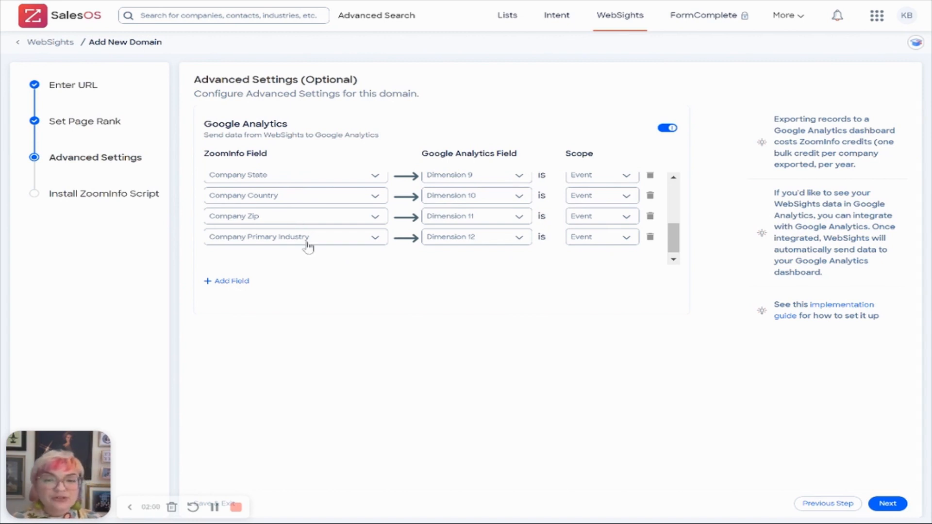
{"action": "mouse_move", "coordinate": [399, 231]}
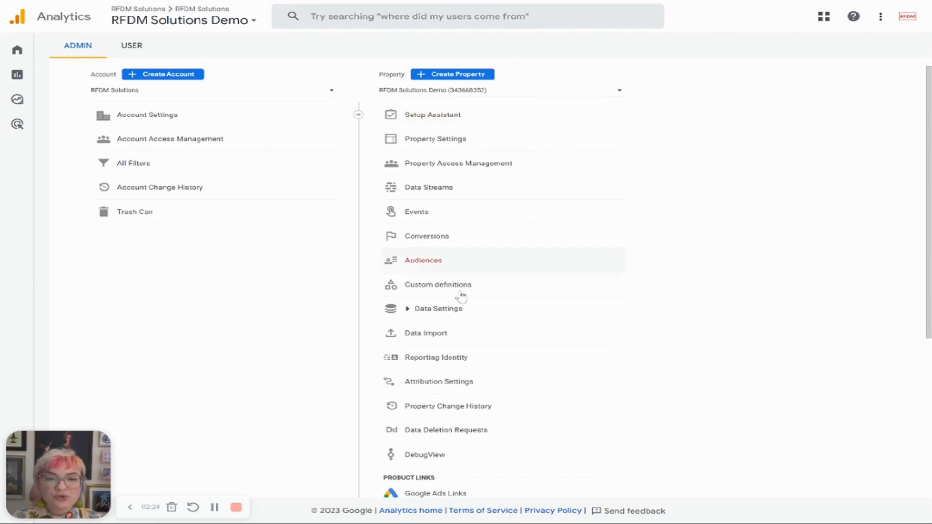
{"action": "mouse_move", "coordinate": [438, 285]}
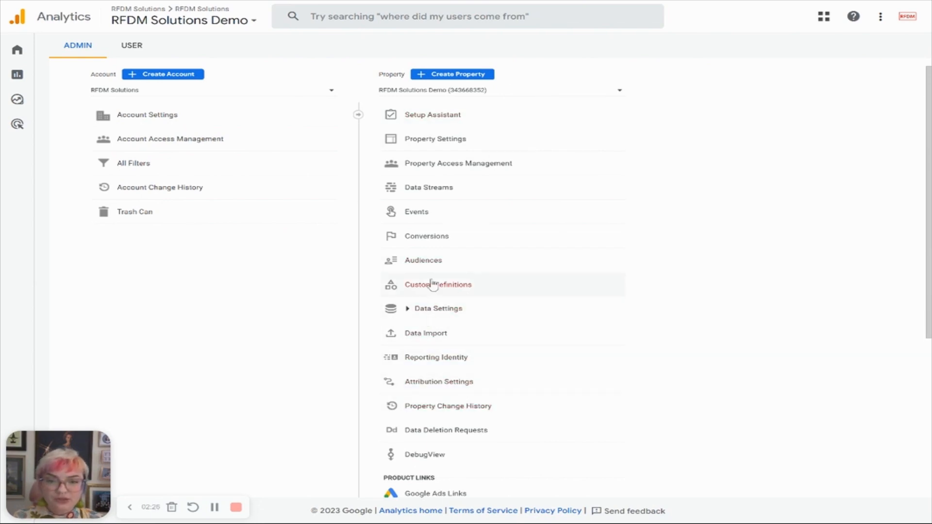
Reach the RFDM Solutions Demo property's empty Custom definitions list from Admin
{"action": "left_click", "coordinate": [438, 285]}
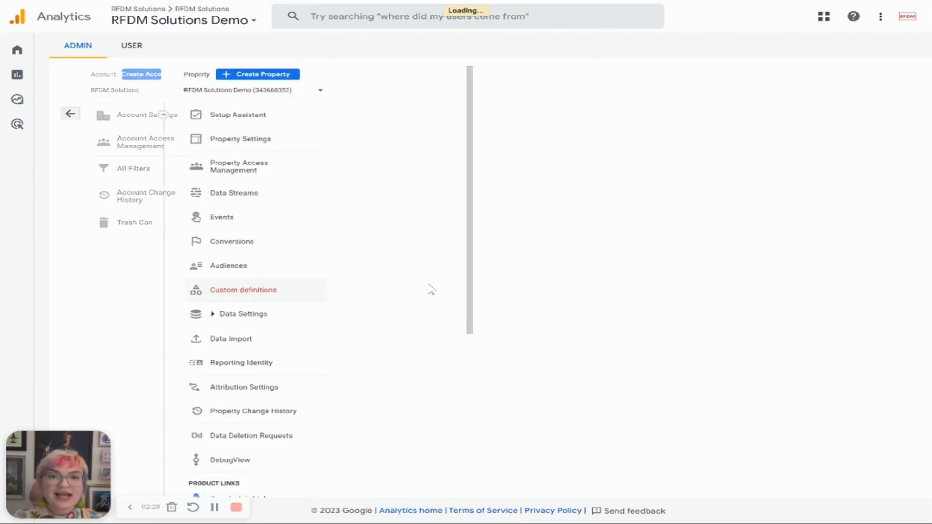
{"action": "left_click", "coordinate": [243, 289]}
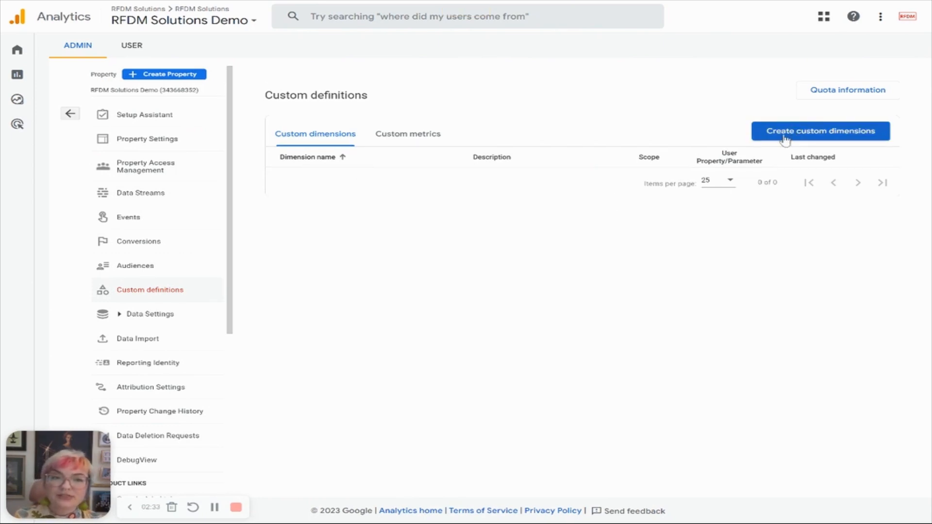
Create event-scoped dimension 'ZoomInfo Company Name' on parameter dimension3 with description 'mapped to dimension 3' and save
{"action": "left_click", "coordinate": [819, 131]}
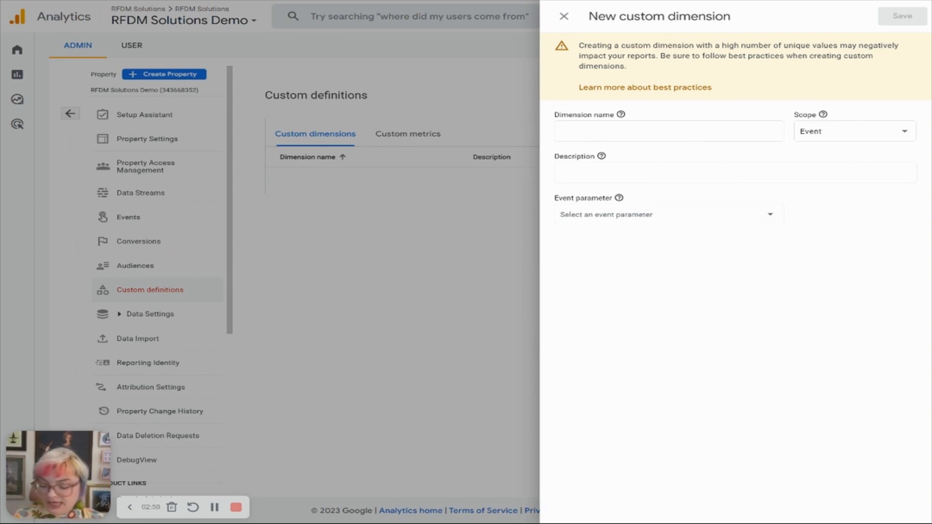
{"action": "type", "text": "ZoomInfo Company Name"}
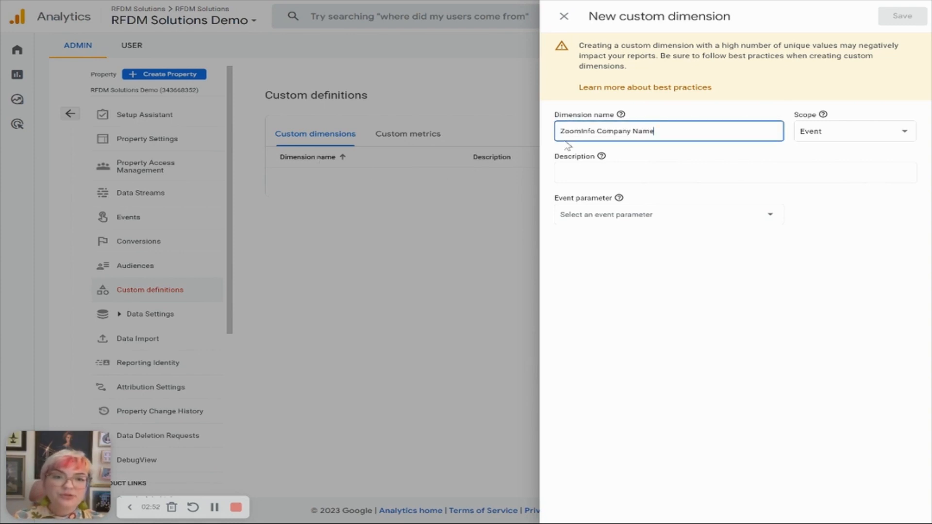
{"action": "left_click", "coordinate": [735, 173]}
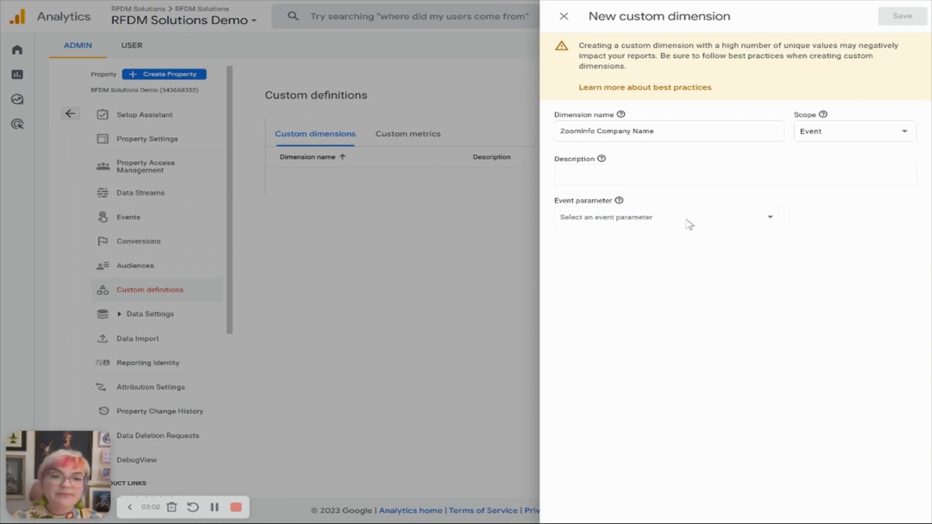
{"action": "type", "text": "ZoomInfo Company Name - mapped to dimension 3"}
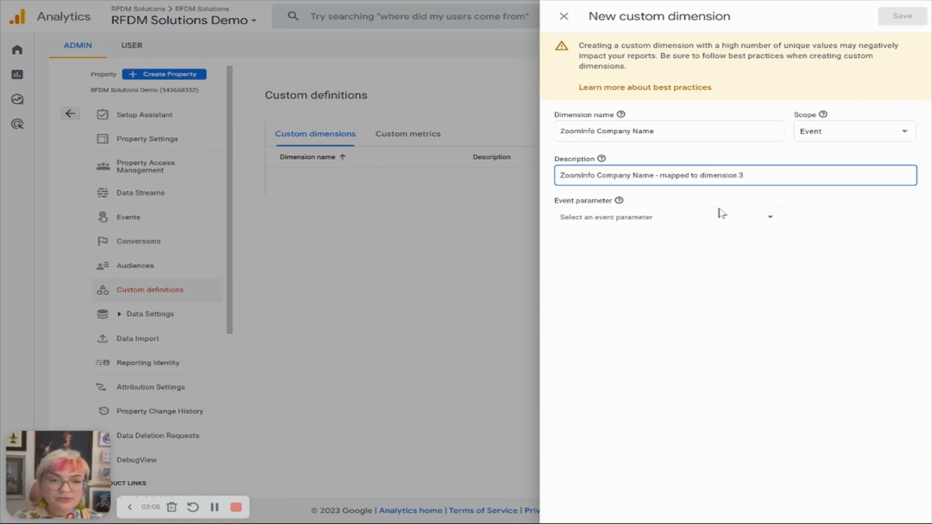
{"action": "left_click", "coordinate": [668, 216]}
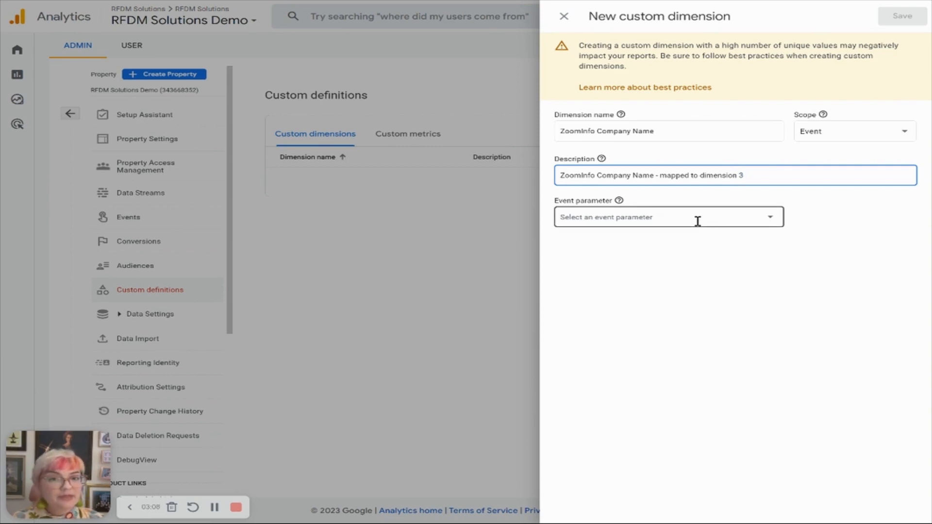
{"action": "type", "text": "d"}
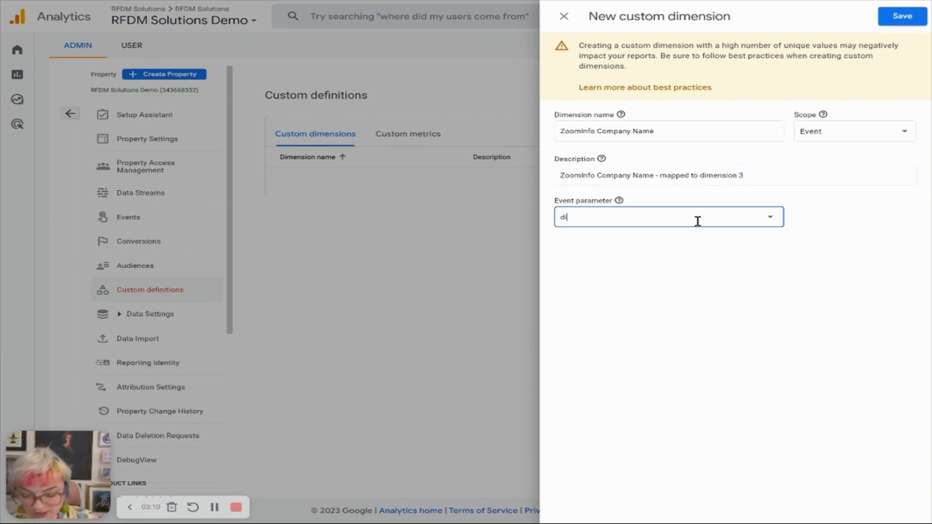
{"action": "type", "text": "imension3"}
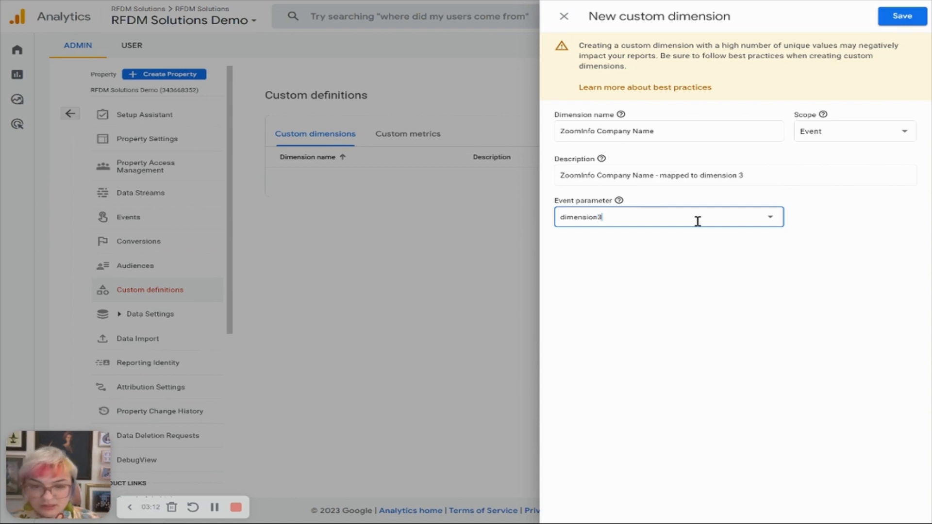
{"action": "mouse_move", "coordinate": [770, 176]}
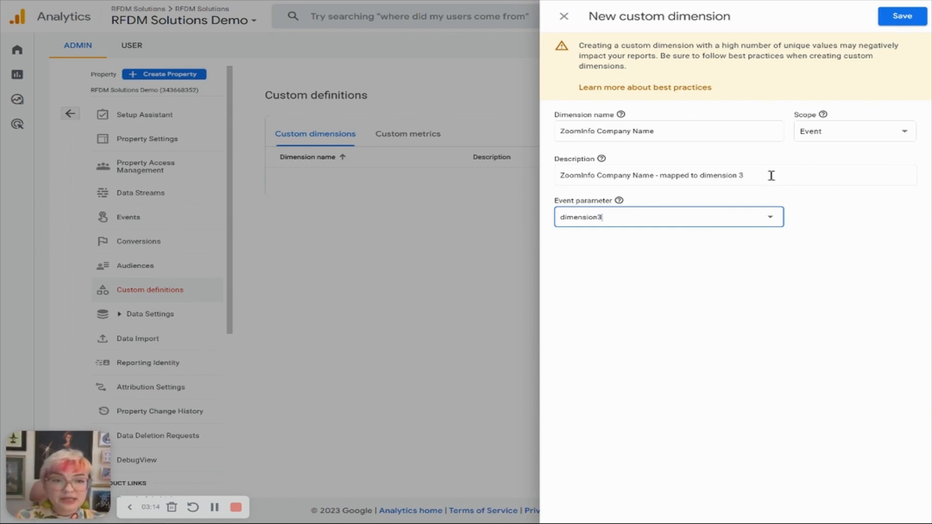
{"action": "left_click", "coordinate": [901, 16]}
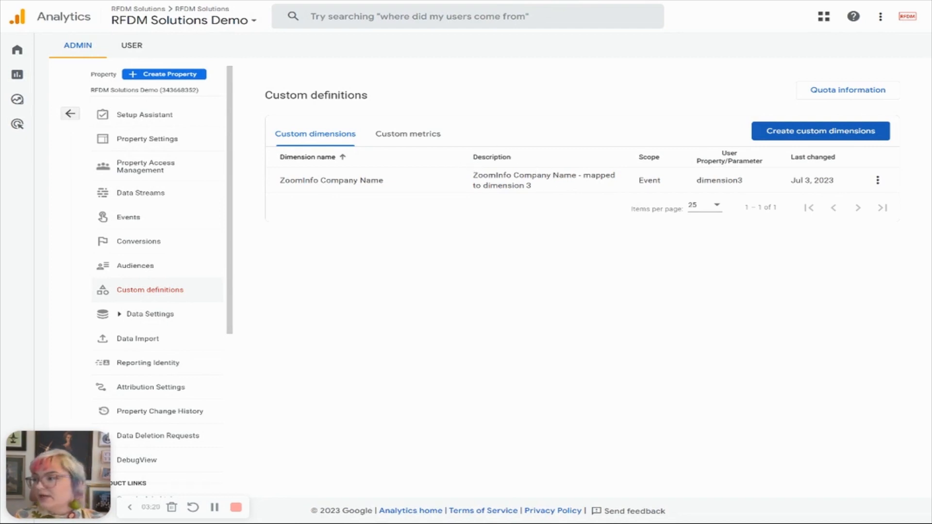
{"action": "mouse_move", "coordinate": [809, 146]}
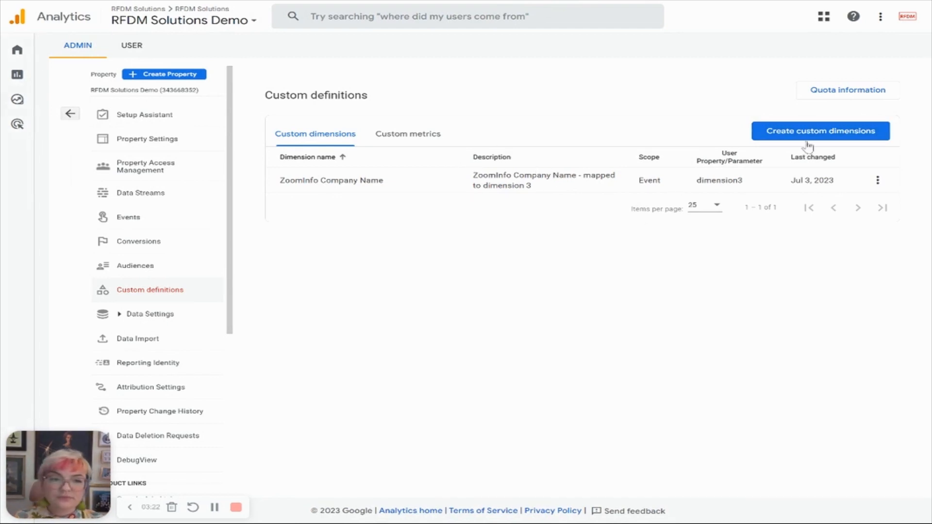
Create event-scoped dimension 'ZoomInfo Company Type' on parameter dimension4 and save it
{"action": "left_click", "coordinate": [820, 131]}
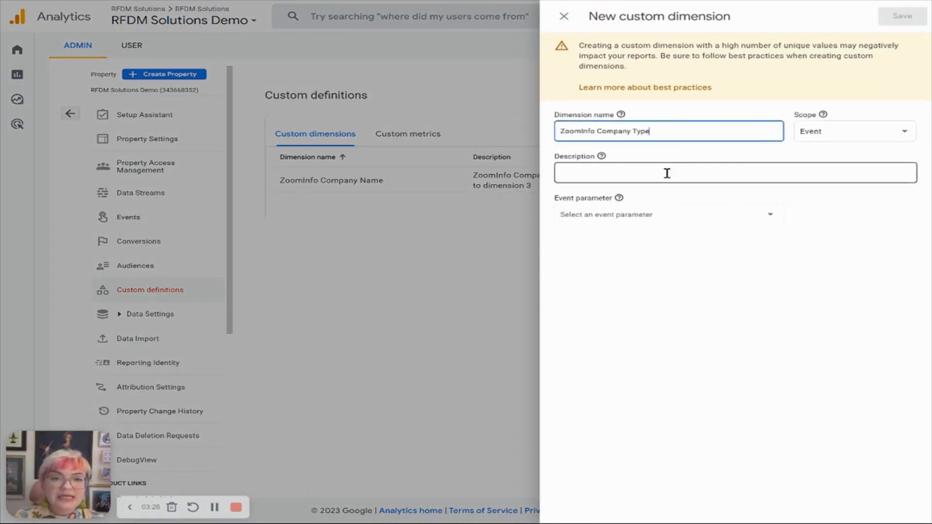
{"action": "type", "text": "ZoomInfo Company Type - mapped to dimesion 4"}
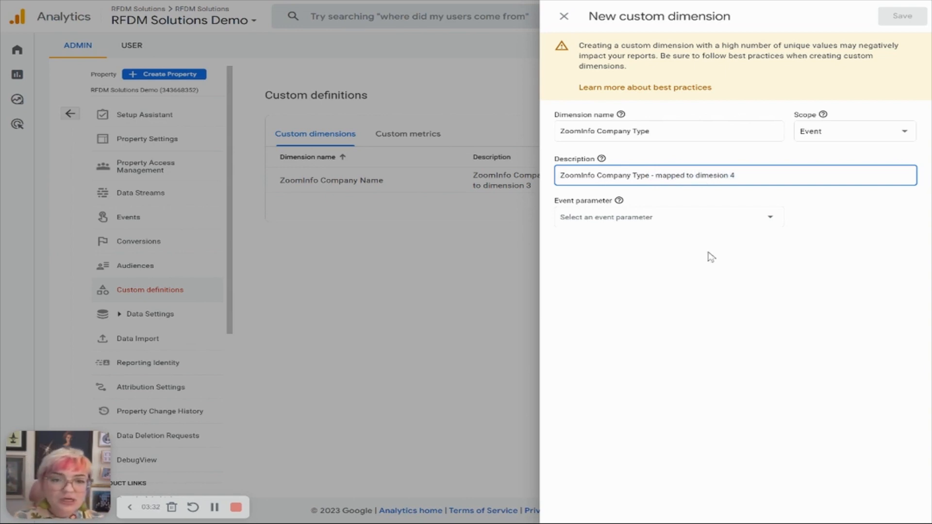
{"action": "type", "text": "dimesi"}
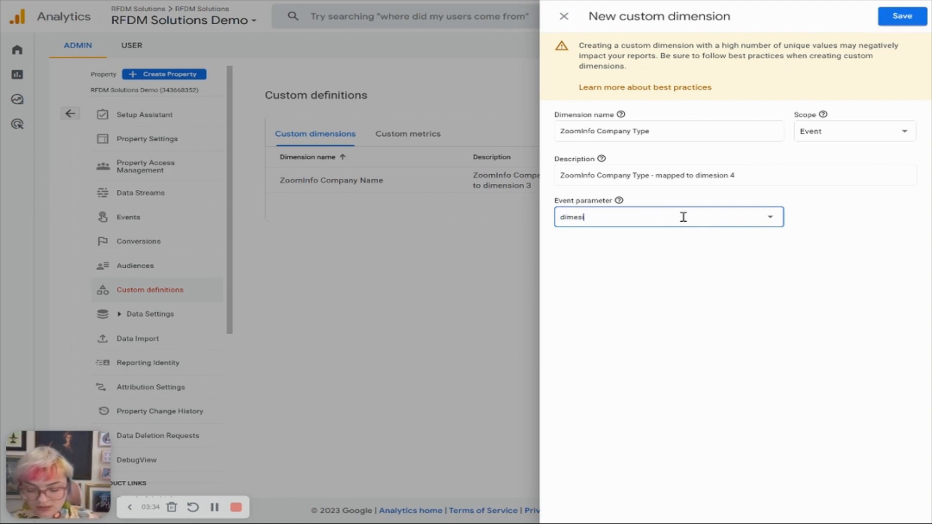
{"action": "type", "text": "dimension4"}
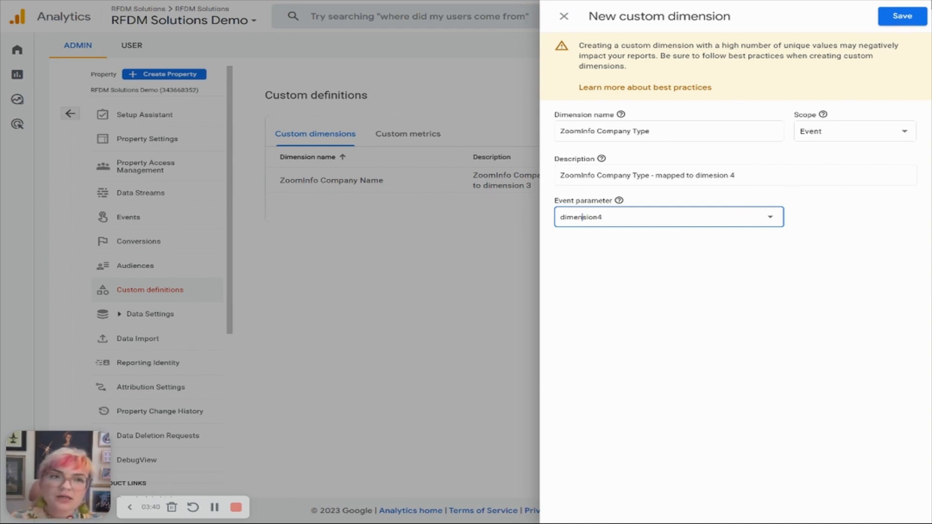
{"action": "left_click", "coordinate": [901, 17]}
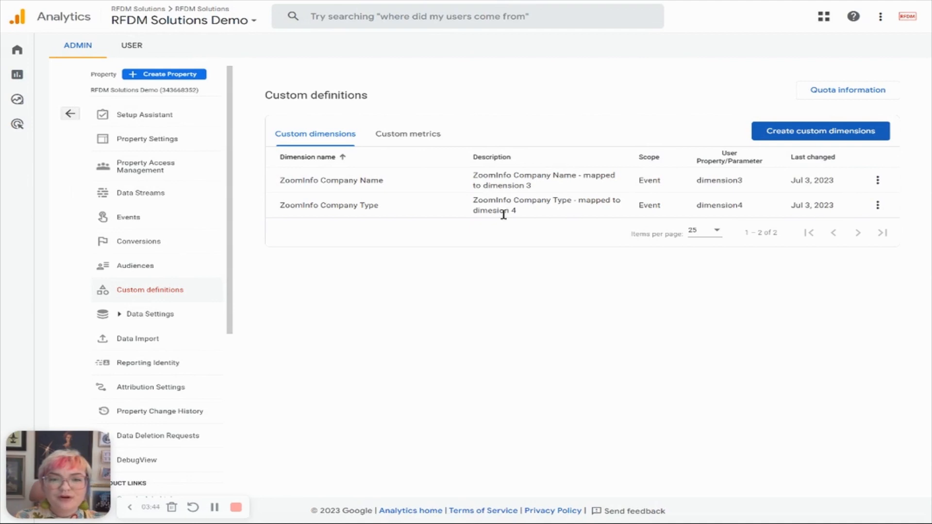
Edit ZoomInfo Company Type so its description reads 'mapped to dimension 4' and save
{"action": "left_click", "coordinate": [878, 205]}
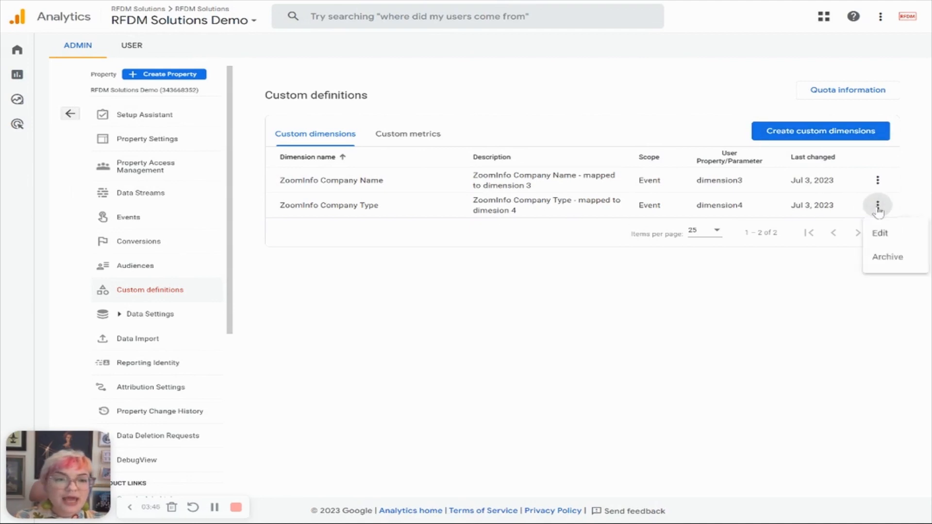
{"action": "left_click", "coordinate": [879, 232]}
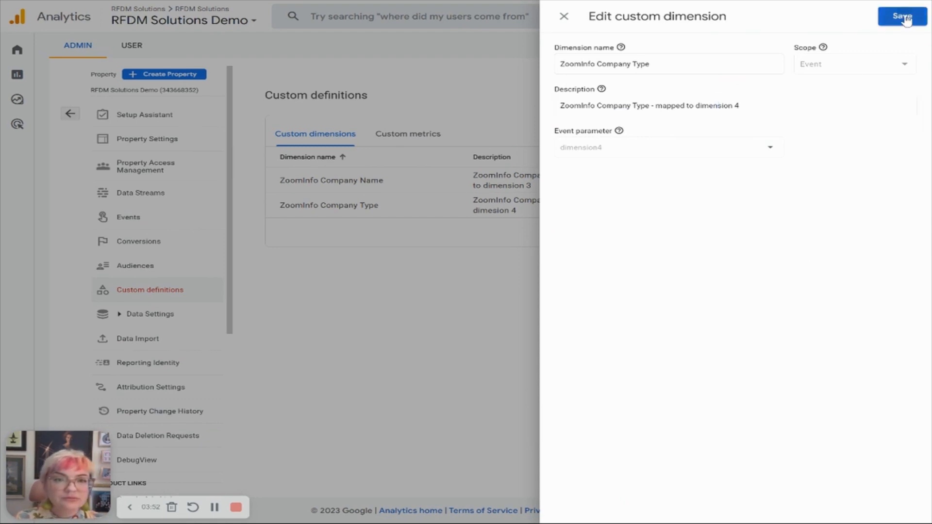
{"action": "left_click", "coordinate": [901, 16]}
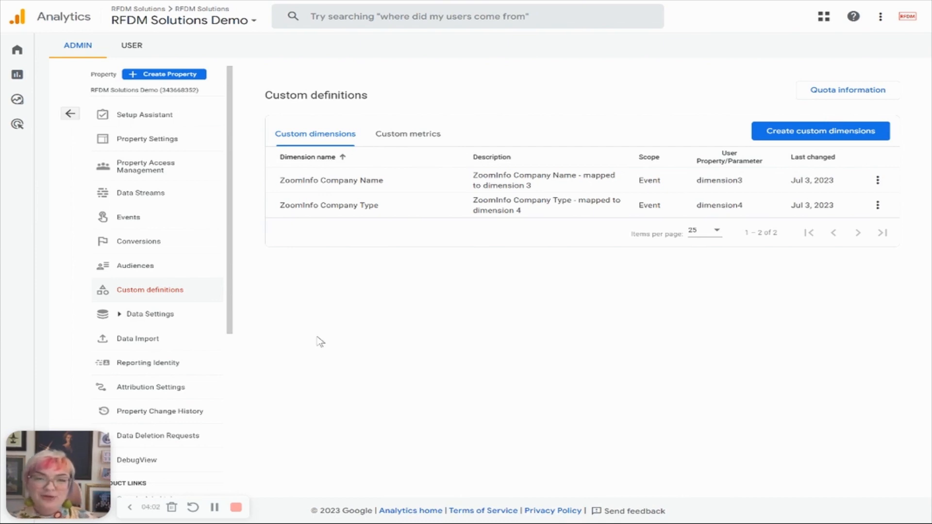
{"action": "mouse_move", "coordinate": [753, 369]}
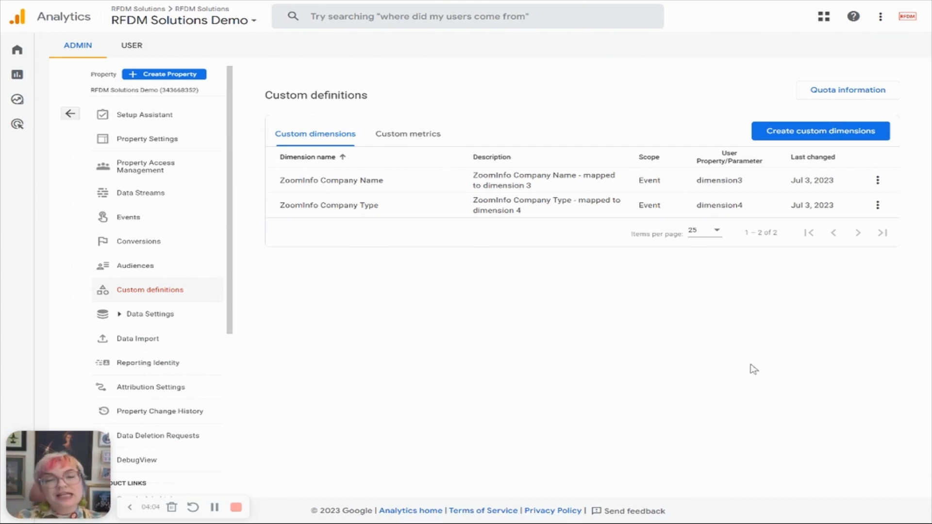